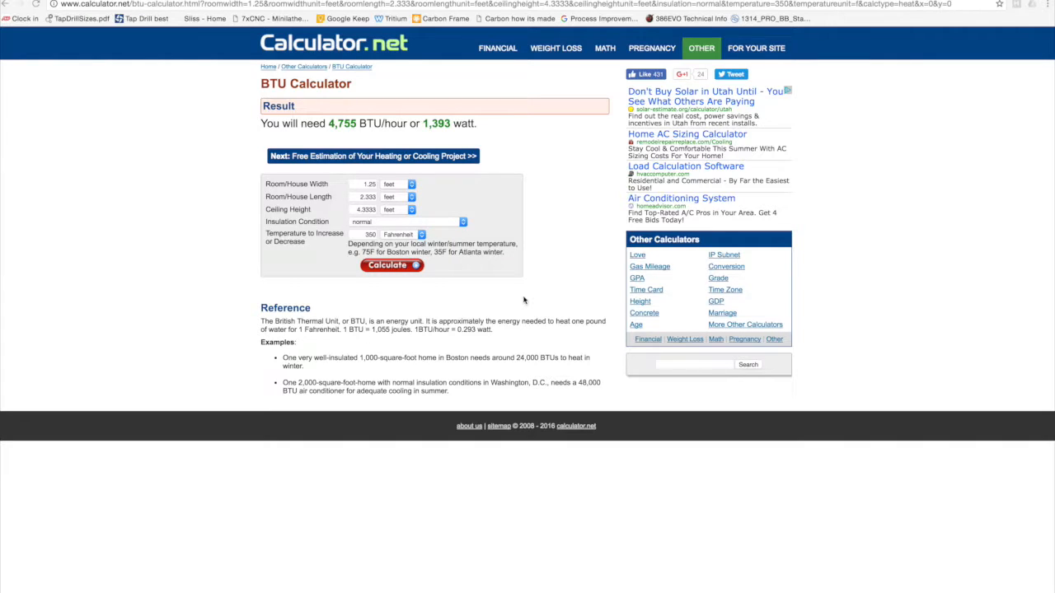
pyautogui.moveTo(288, 106)
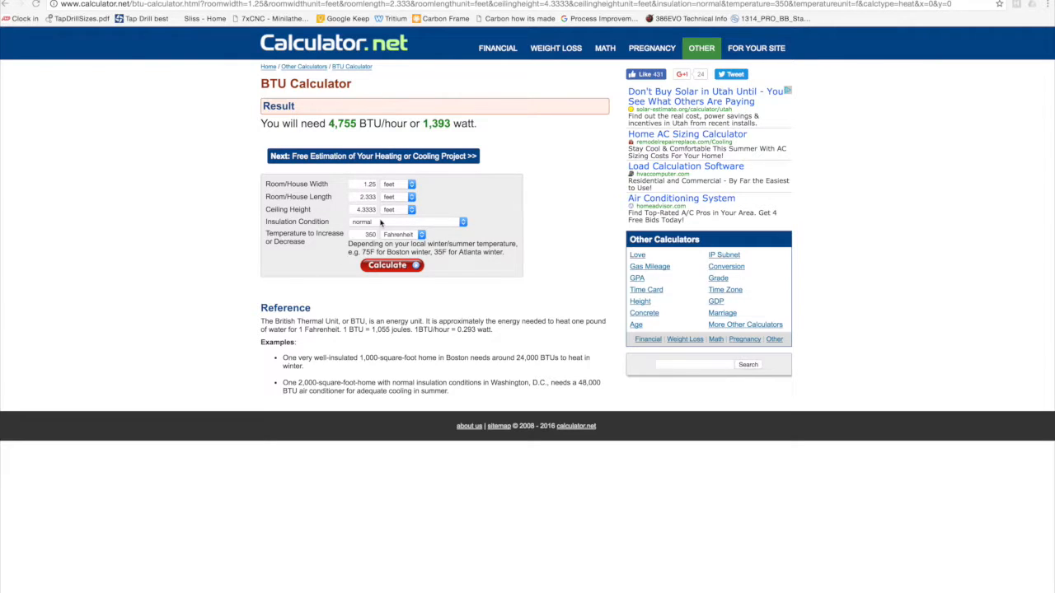
pyautogui.moveTo(315, 224)
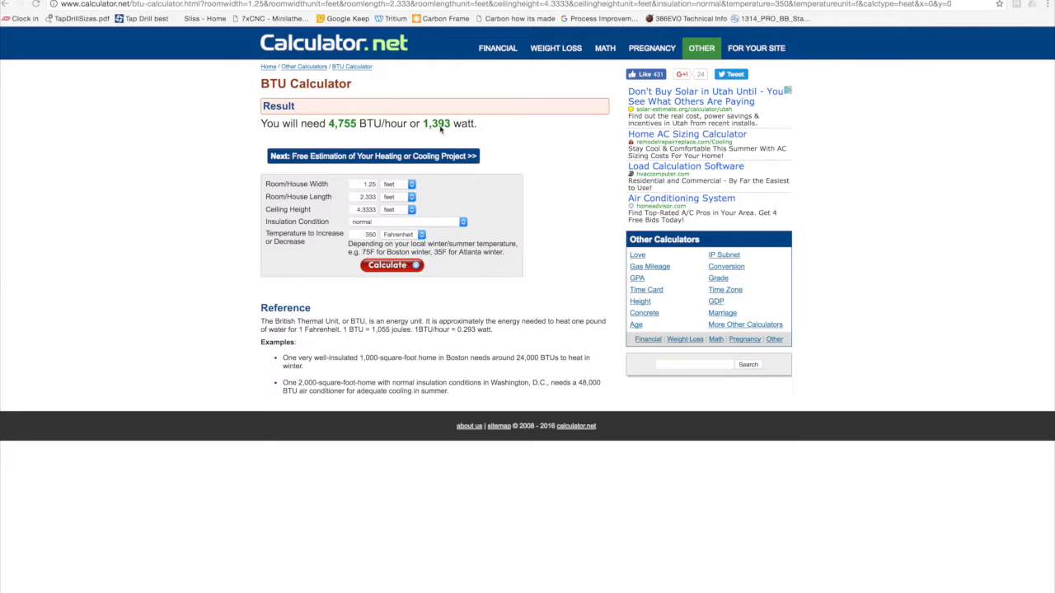
pyautogui.moveTo(460, 124)
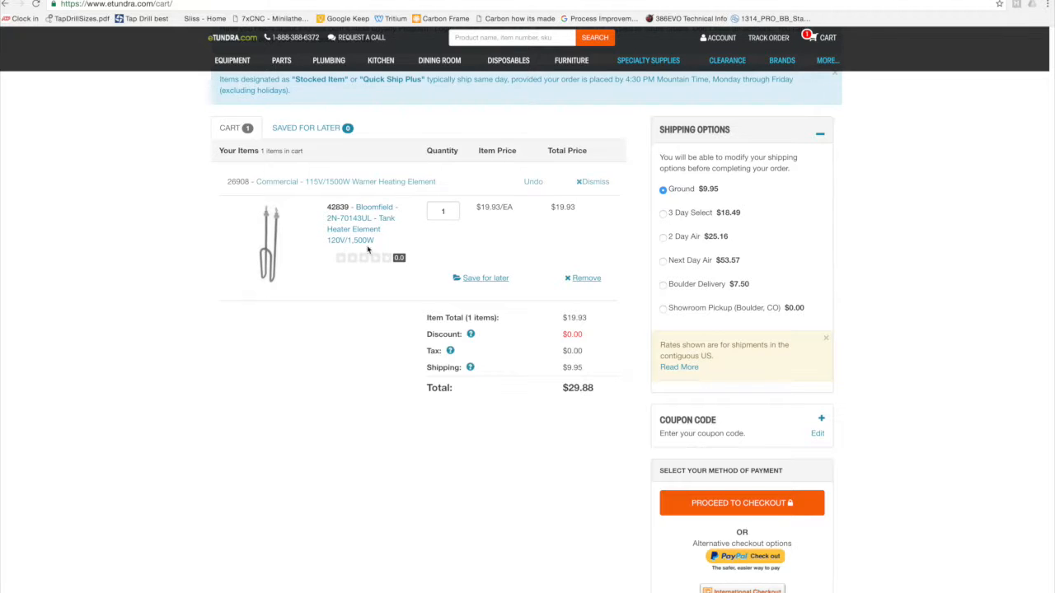
pyautogui.moveTo(281, 198)
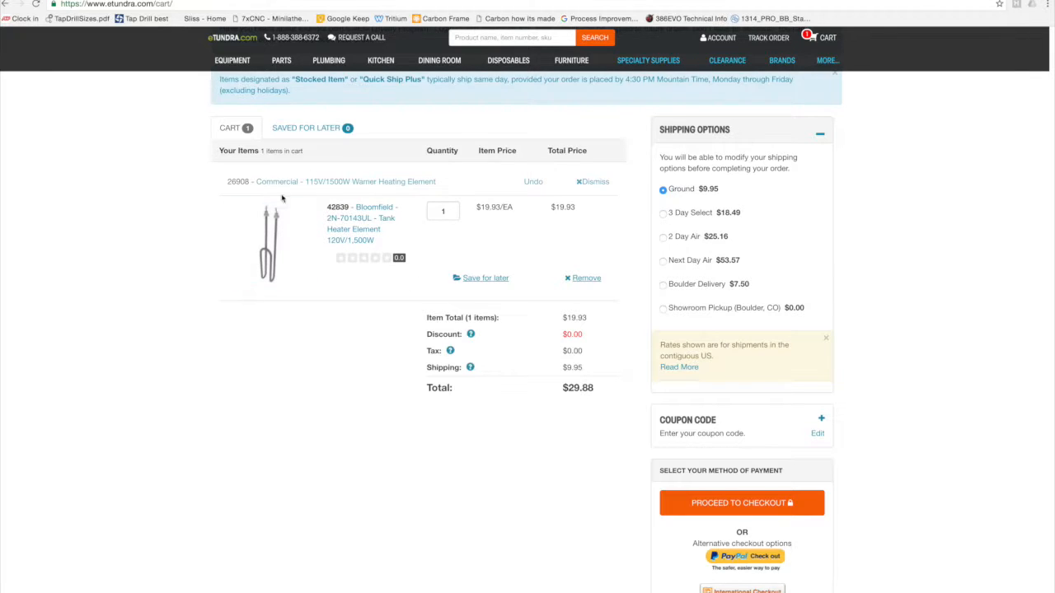
pyautogui.moveTo(343, 250)
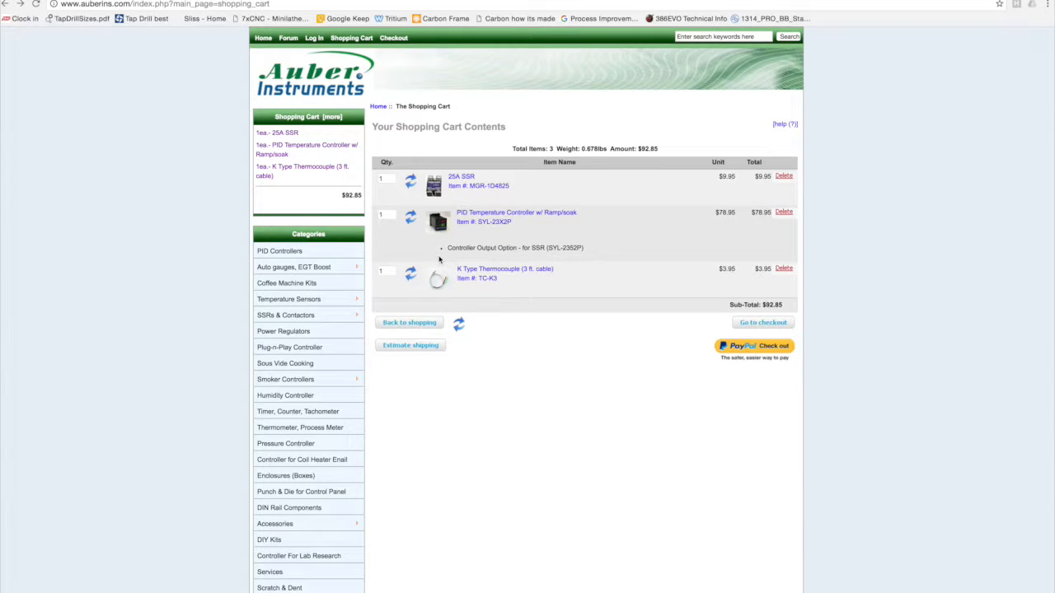
pyautogui.moveTo(389, 195)
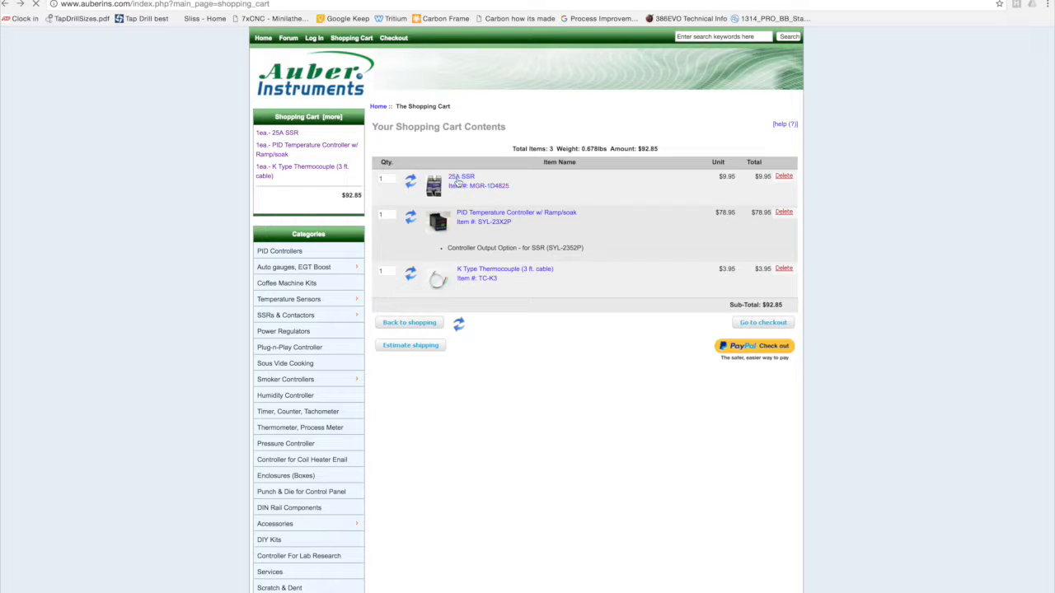
# - View the Auber 25A SSR product page, then go back to the three-item cart
pyautogui.click(461, 177)
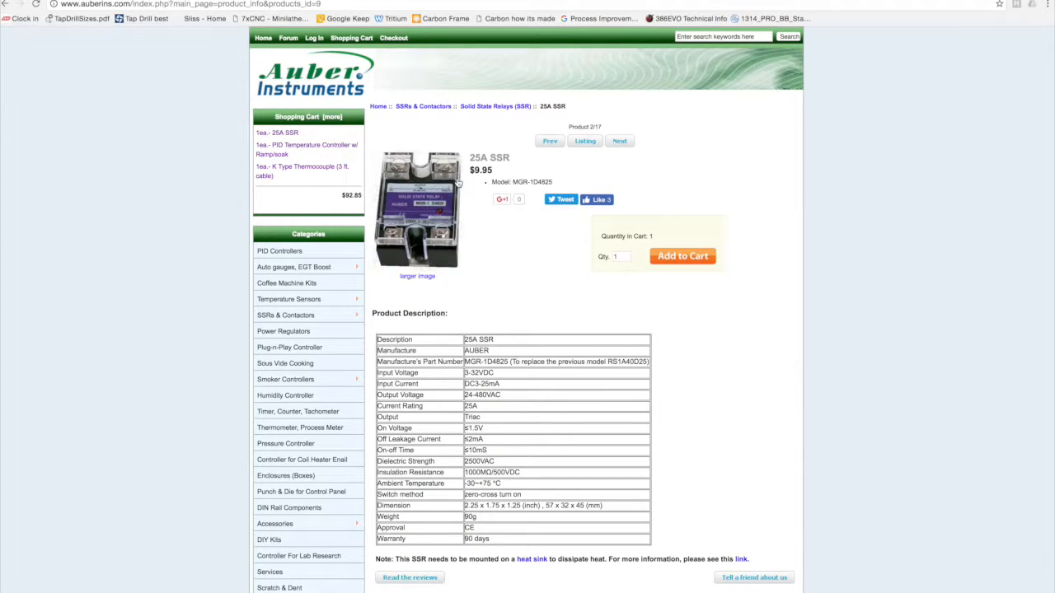
pyautogui.moveTo(468, 206)
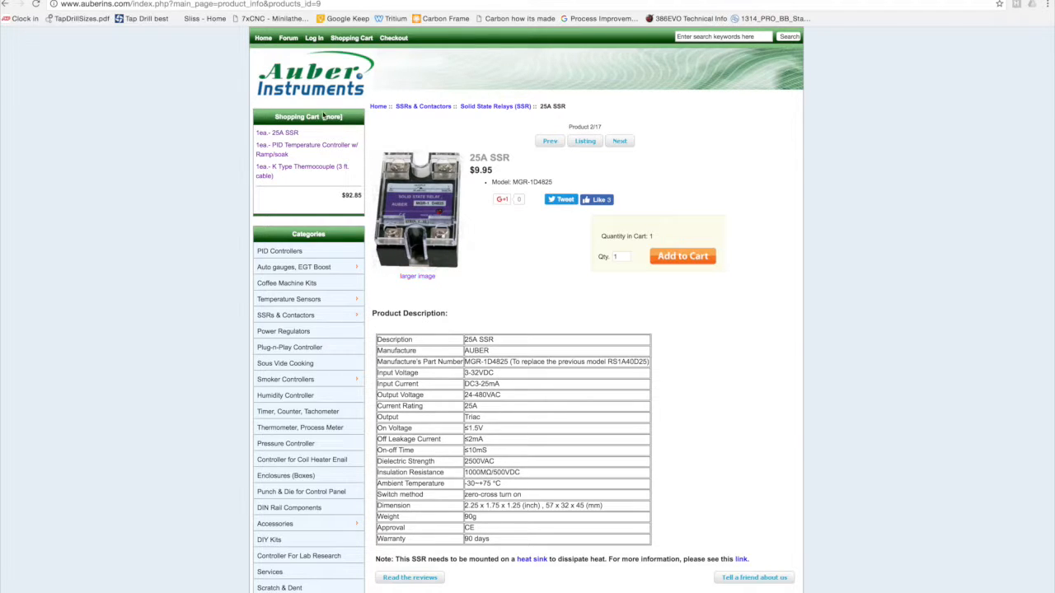
pyautogui.moveTo(225, 96)
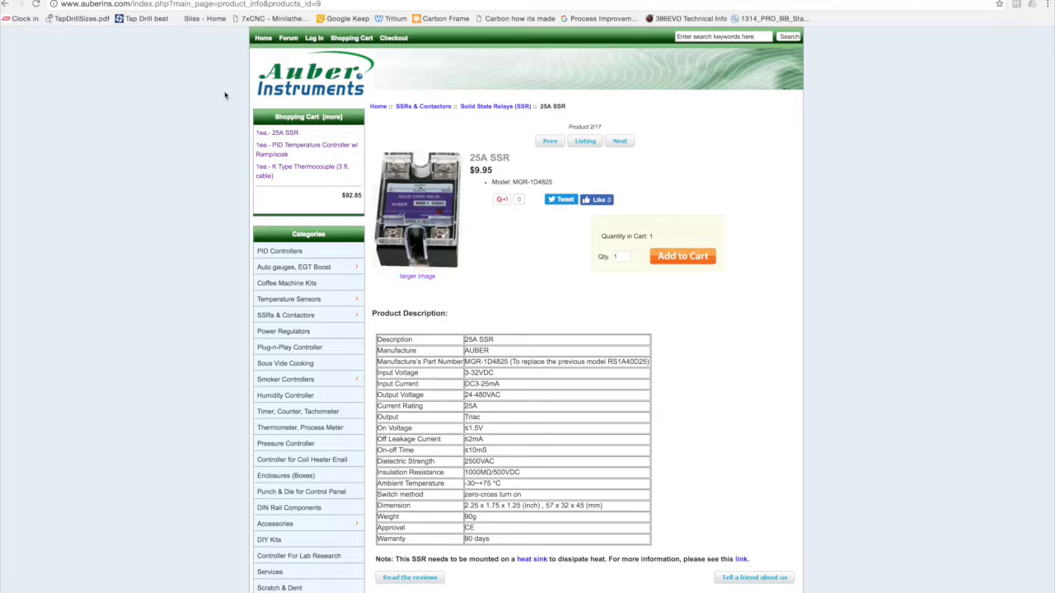
pyautogui.moveTo(170, 42)
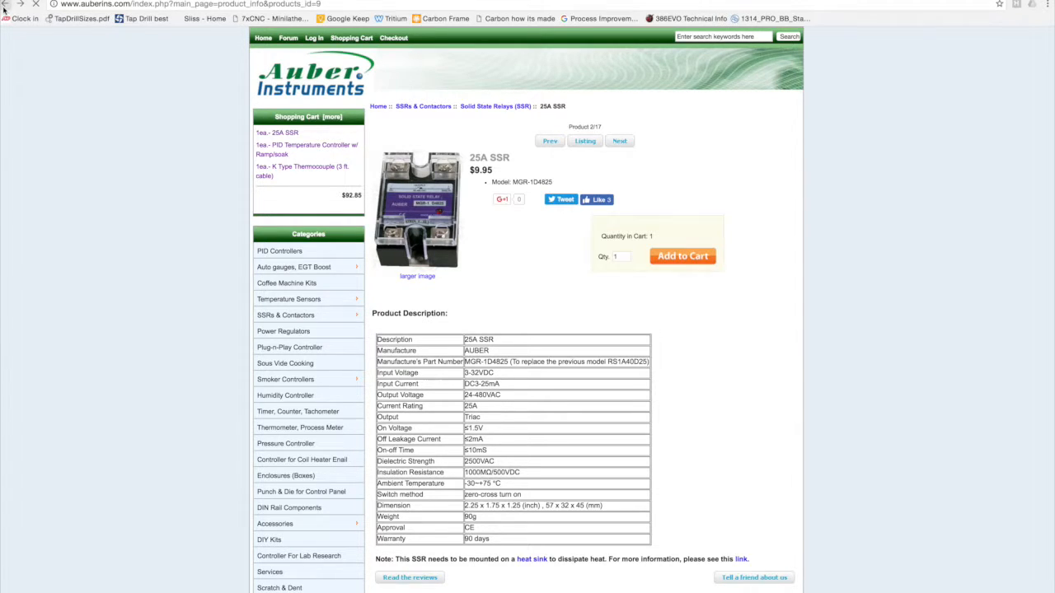
pyautogui.click(351, 37)
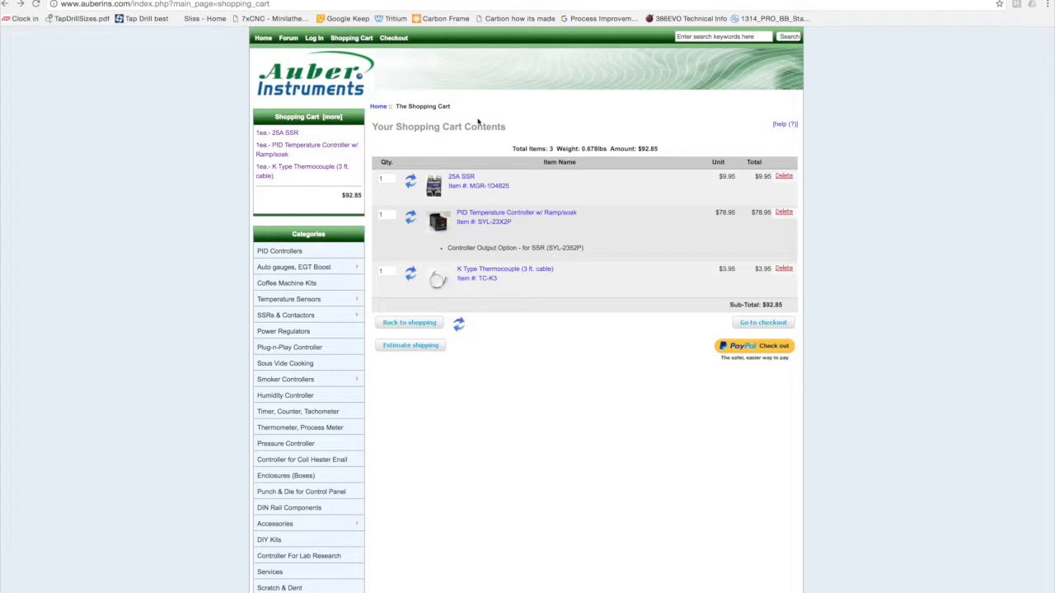
pyautogui.moveTo(495, 220)
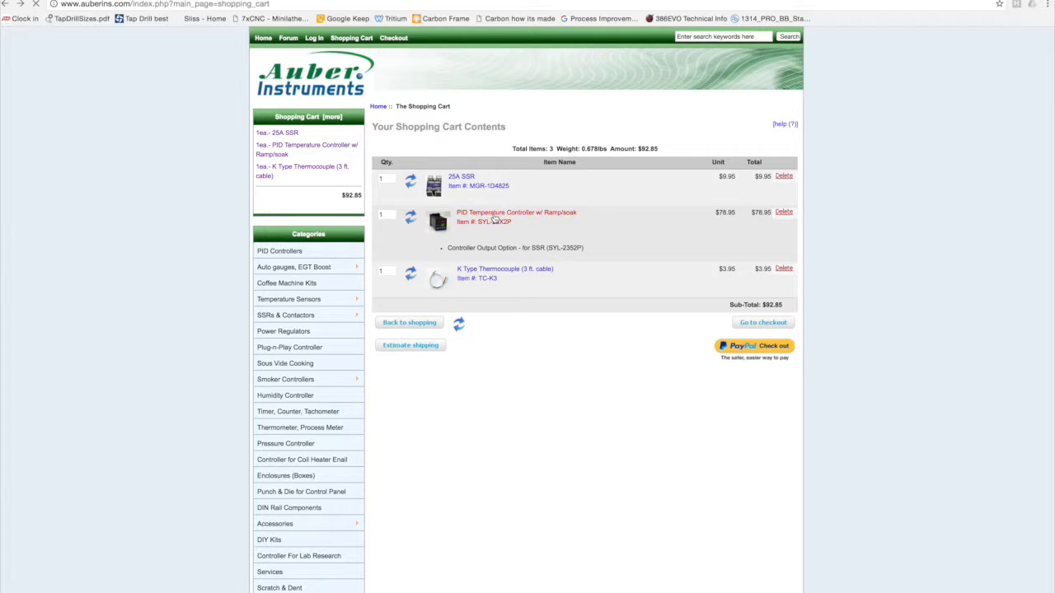
pyautogui.click(516, 212)
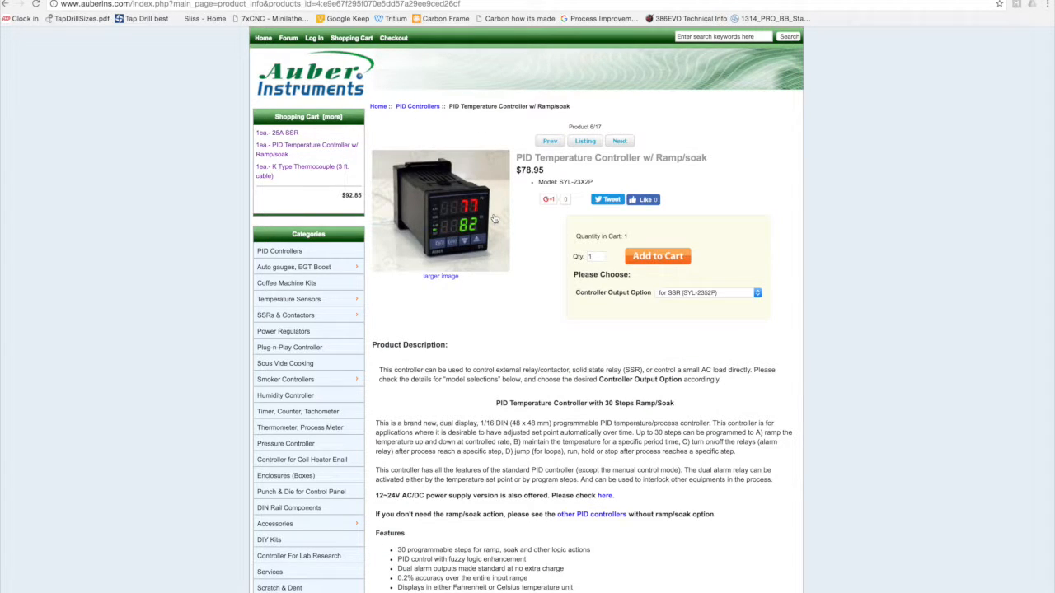
pyautogui.scroll(-3)
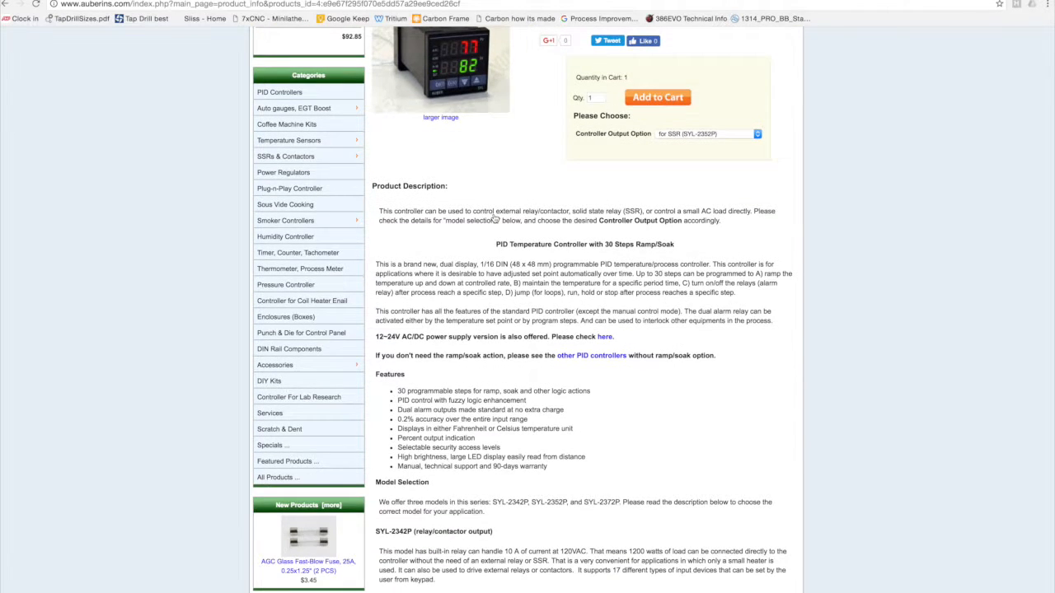
pyautogui.scroll(3)
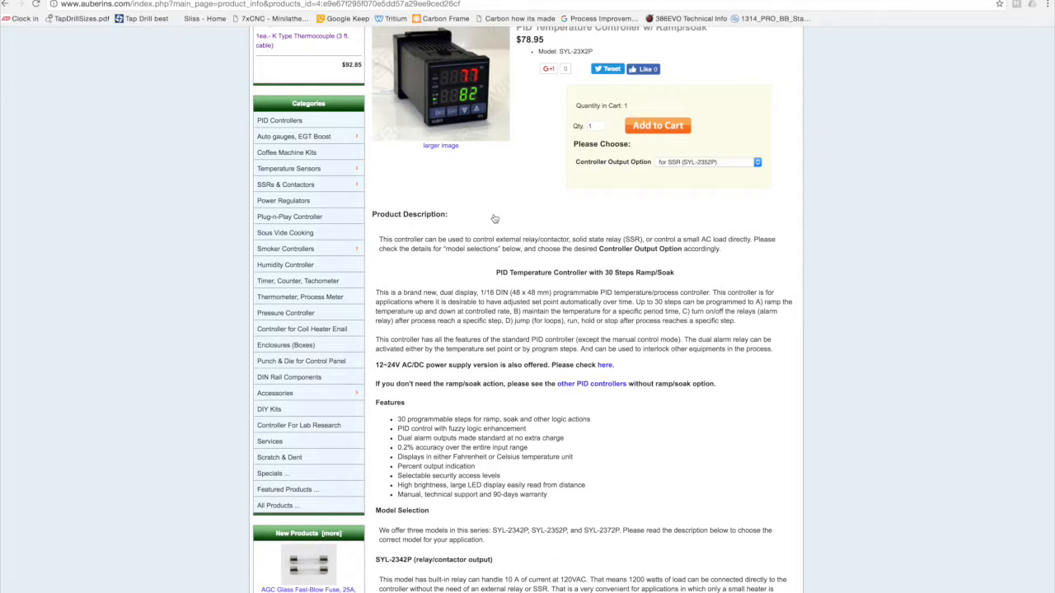
pyautogui.scroll(3)
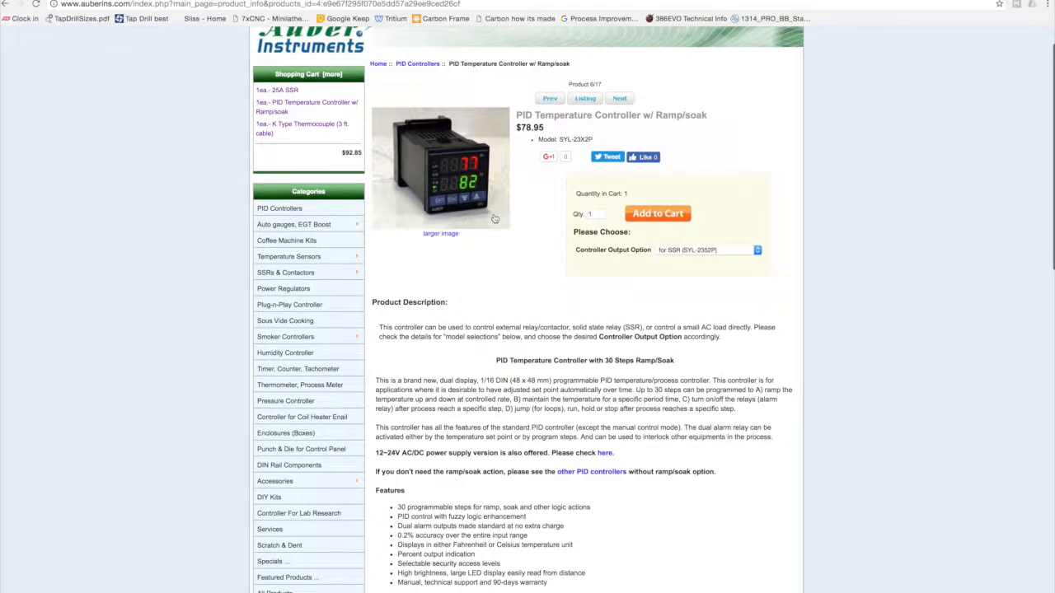
pyautogui.scroll(-3)
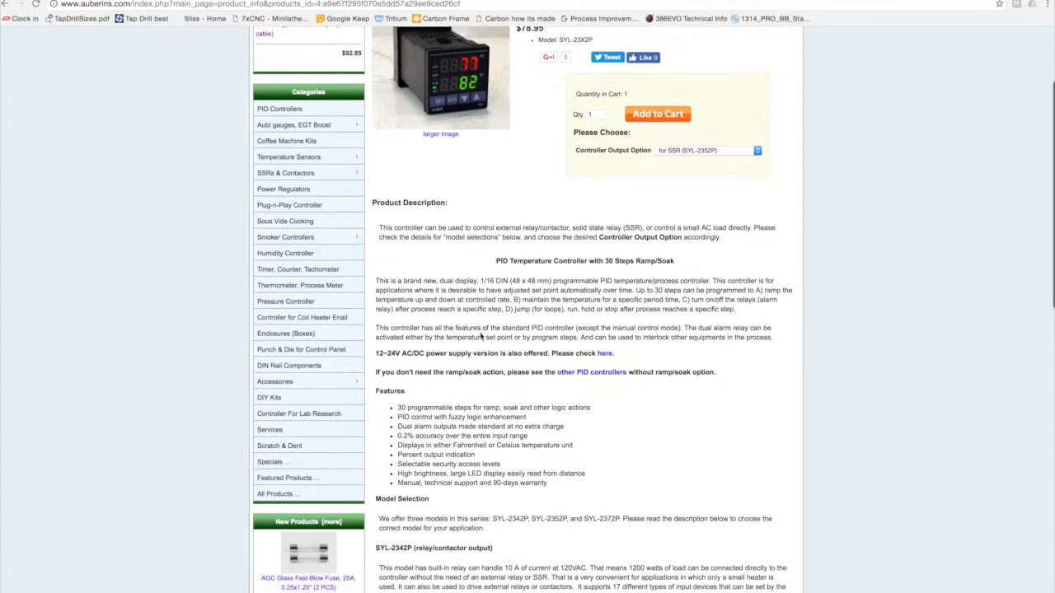
pyautogui.scroll(-3)
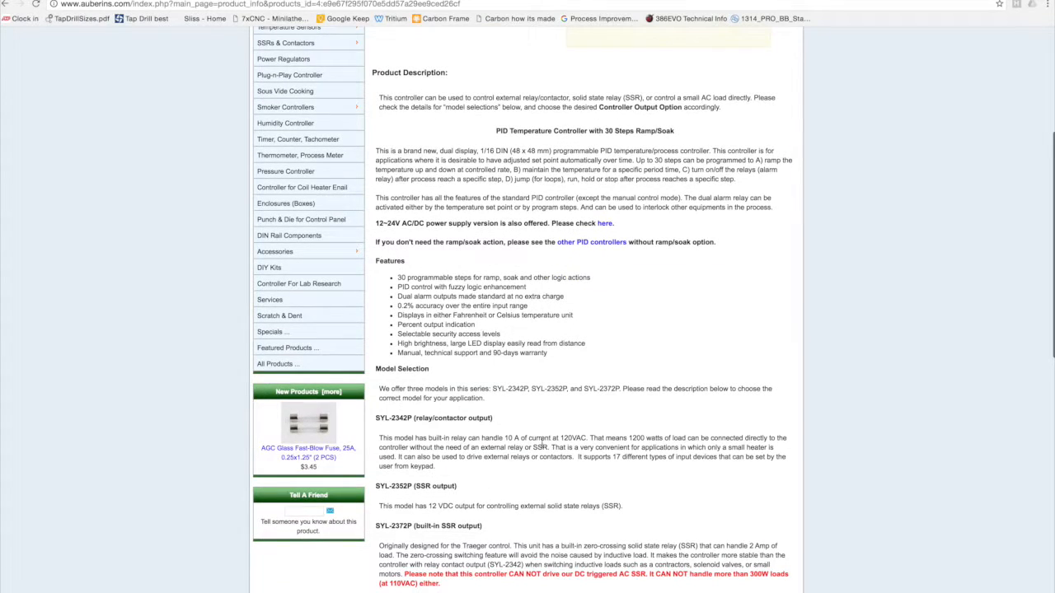
pyautogui.scroll(3)
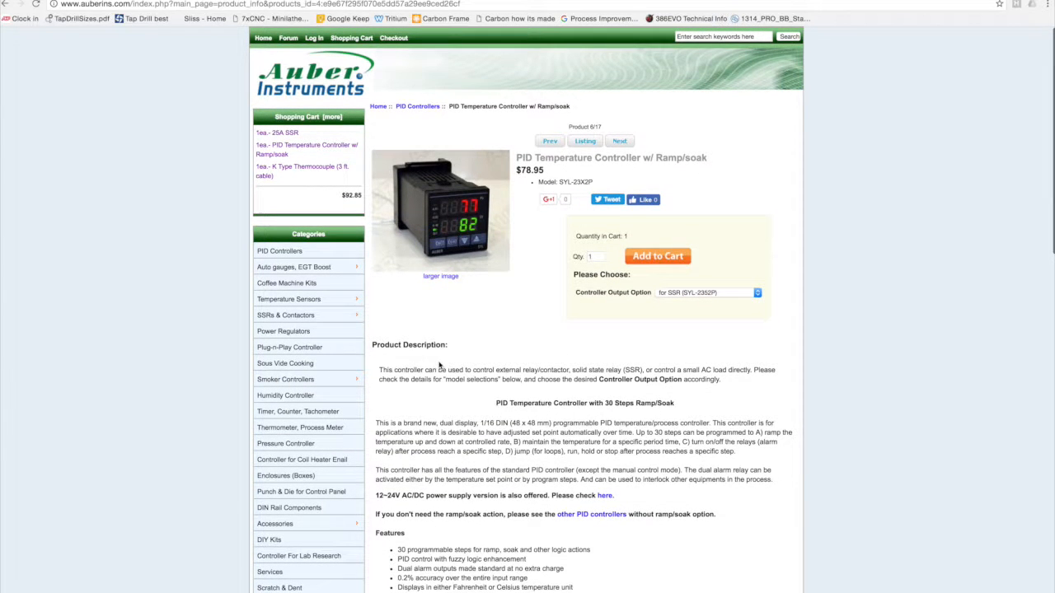
pyautogui.moveTo(170, 61)
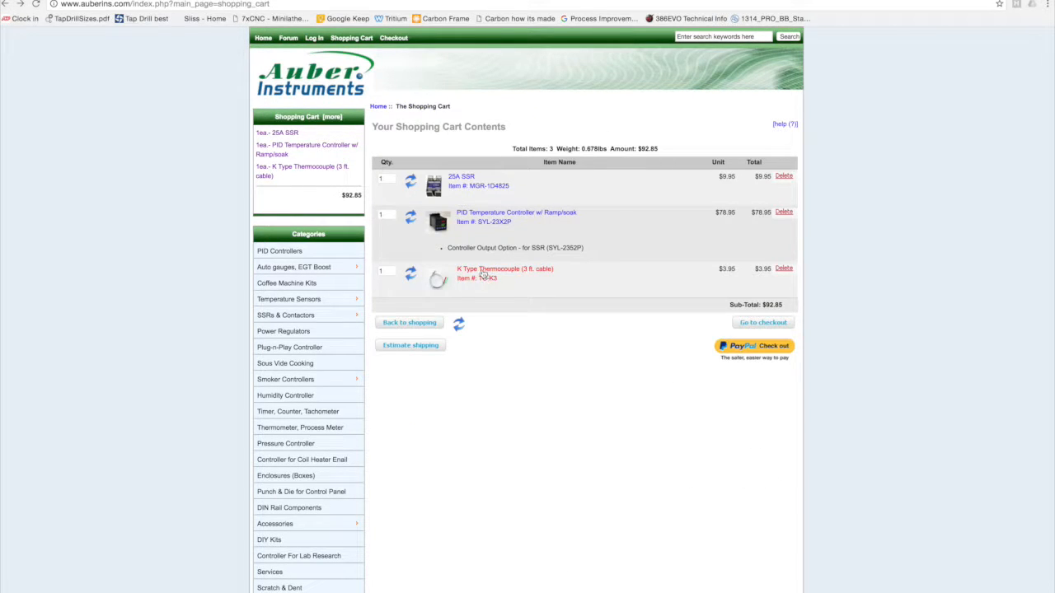
# - Open the $3.95 K Type Thermocouple (3 ft. cable) page from the Auber cart
pyautogui.click(505, 269)
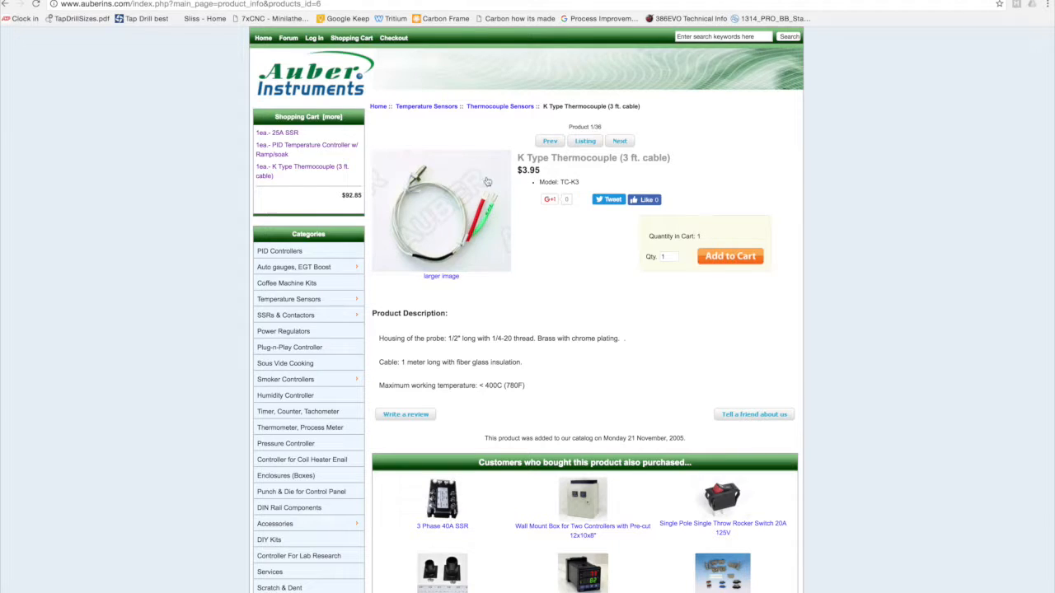
pyautogui.moveTo(525, 358)
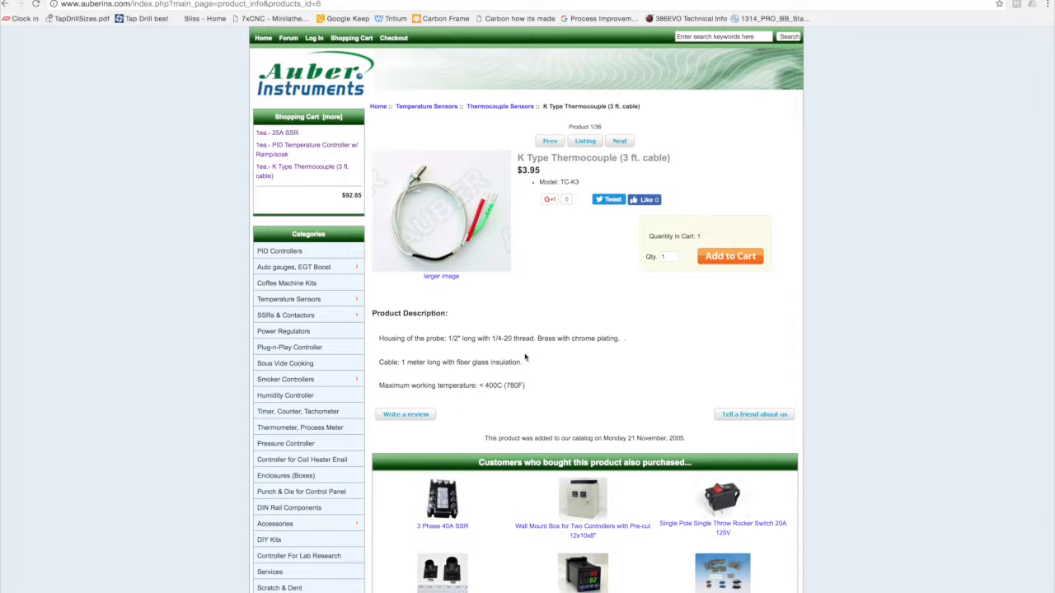
pyautogui.moveTo(542, 384)
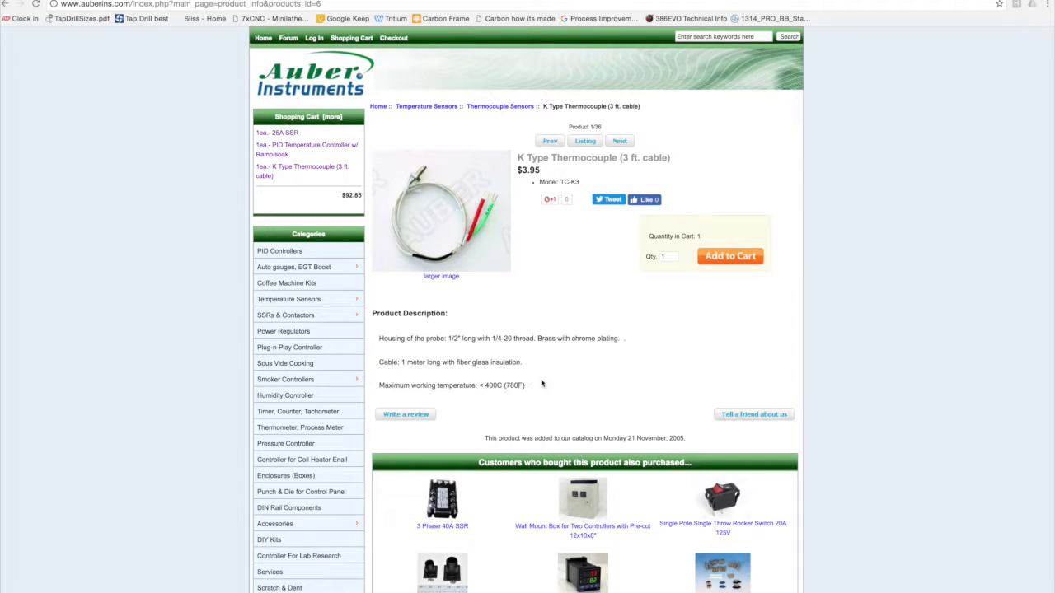
pyautogui.moveTo(379, 197)
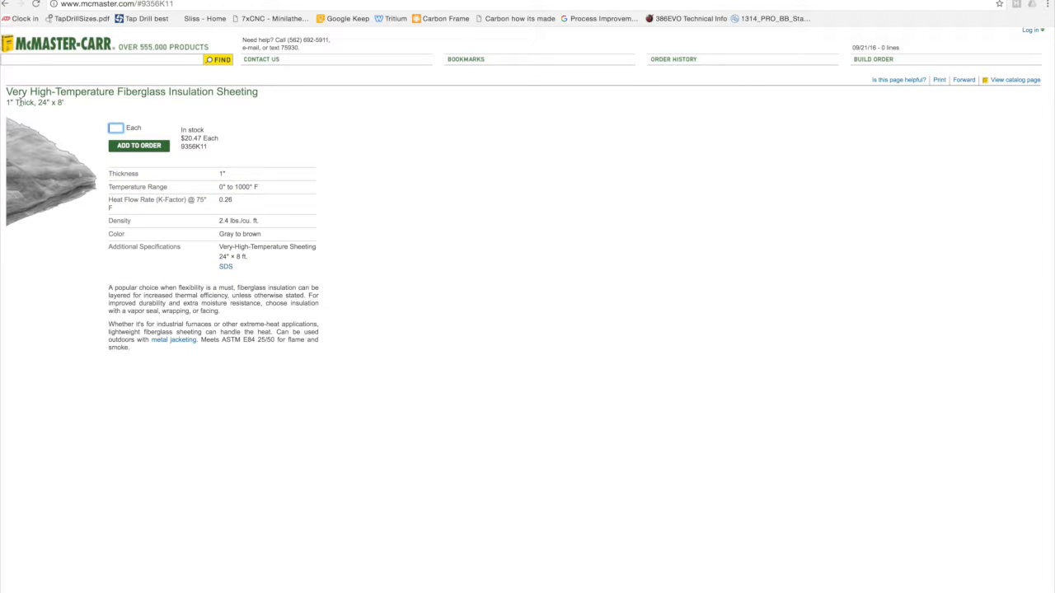
pyautogui.moveTo(21, 120)
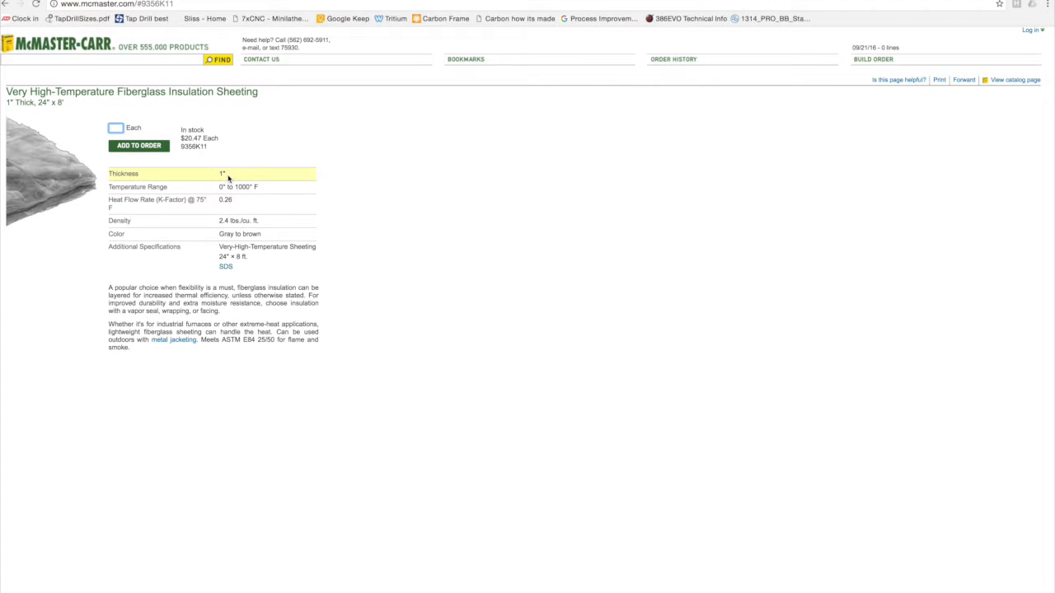
pyautogui.moveTo(532, 130)
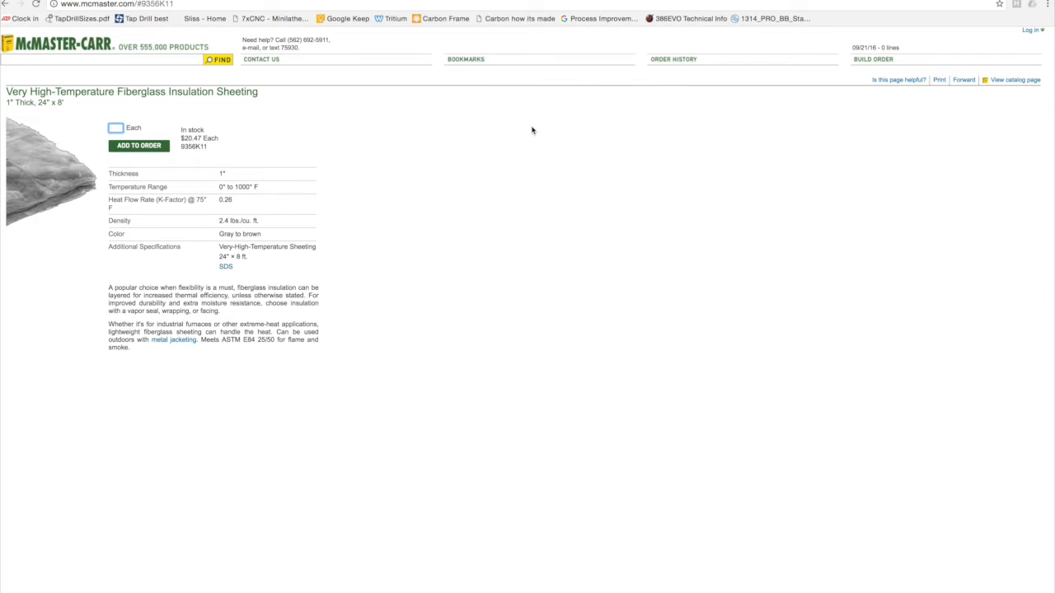
pyautogui.moveTo(393, 84)
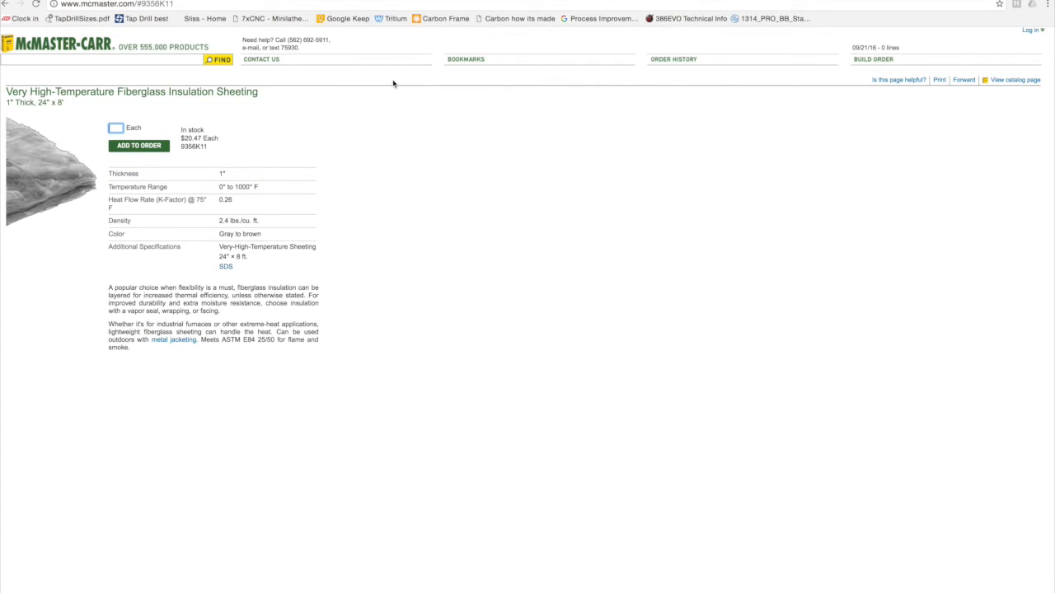